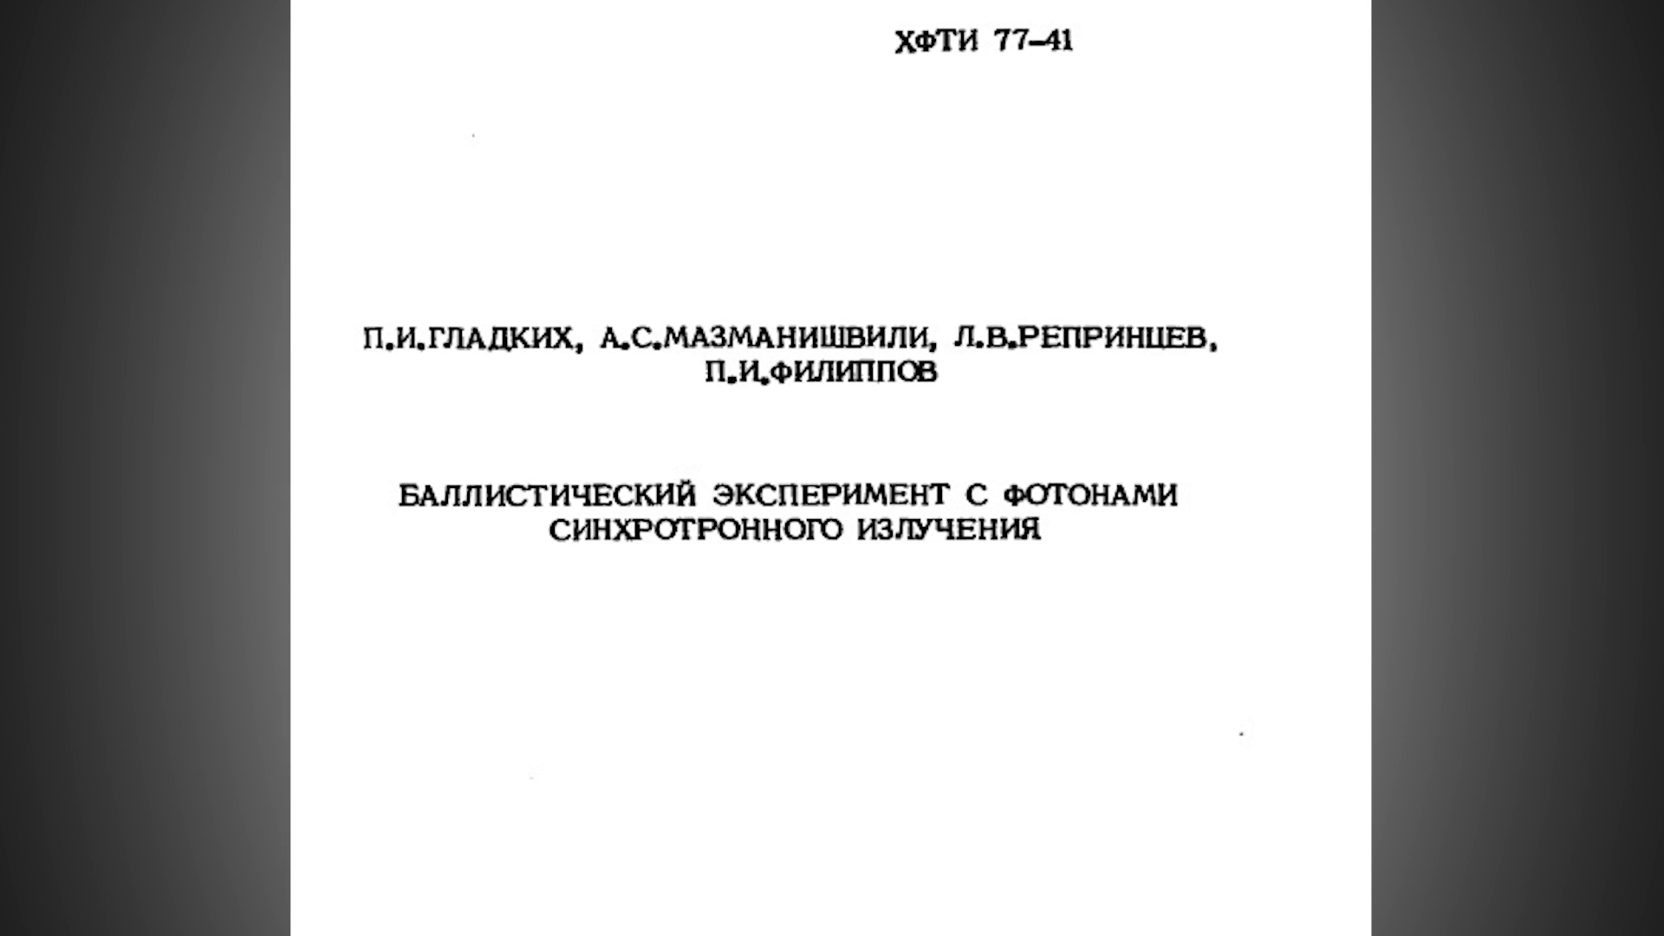
{"action": "scroll", "scroll_direction": "down", "scroll_amount": 3}
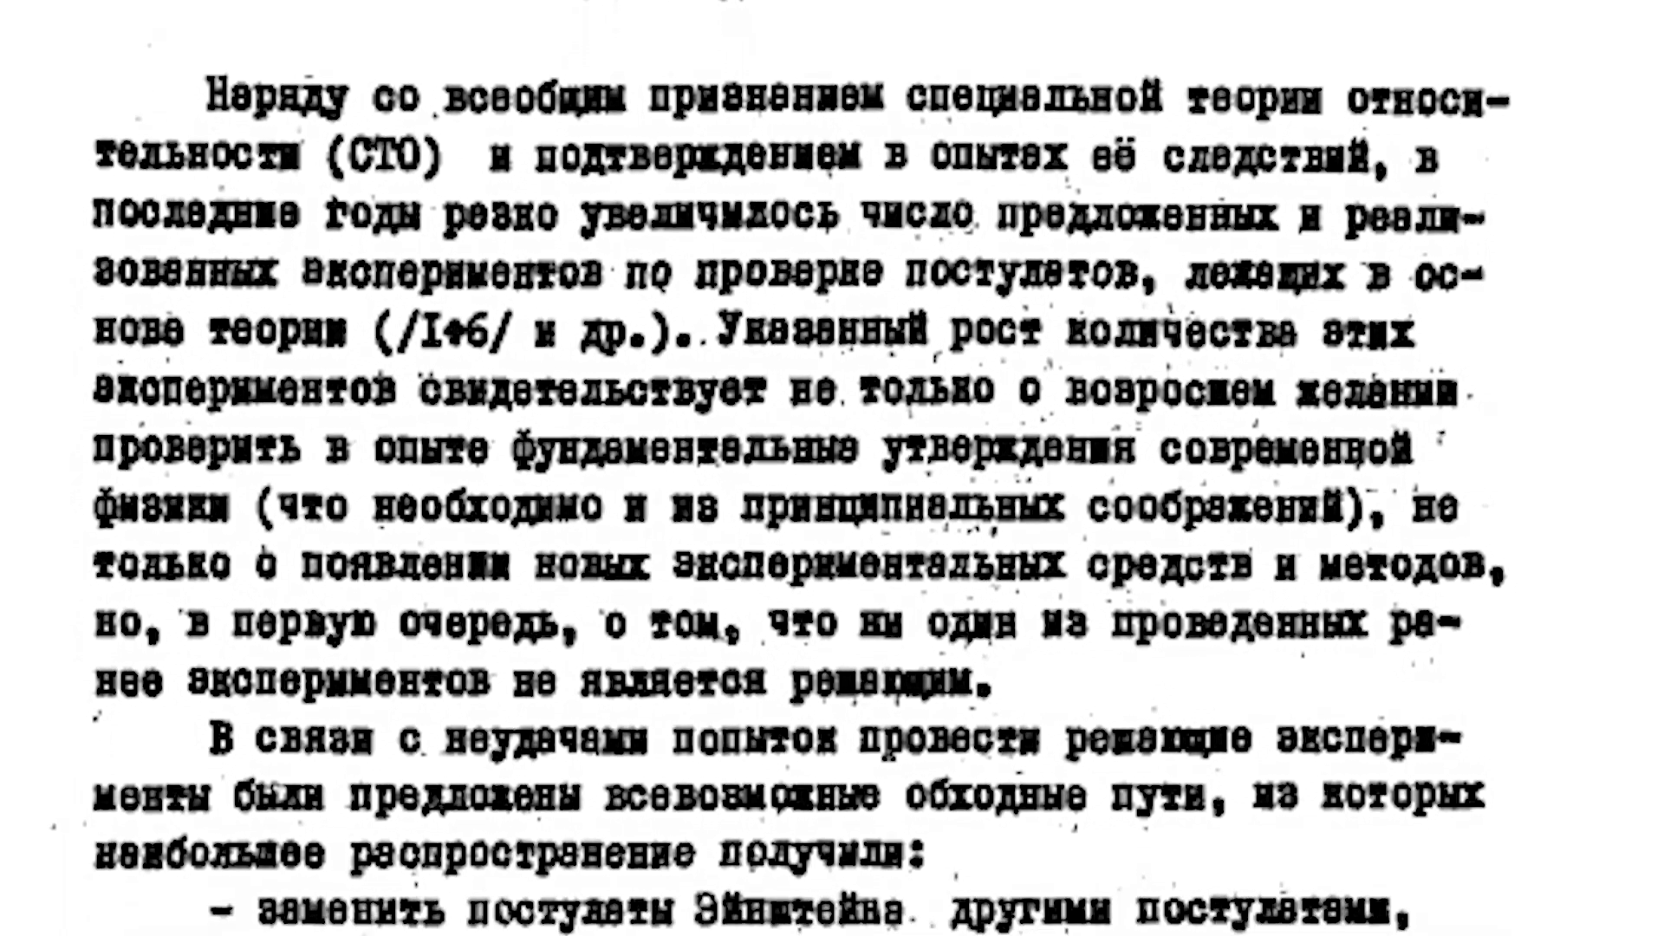
{"action": "scroll", "scroll_direction": "down", "scroll_amount": 3}
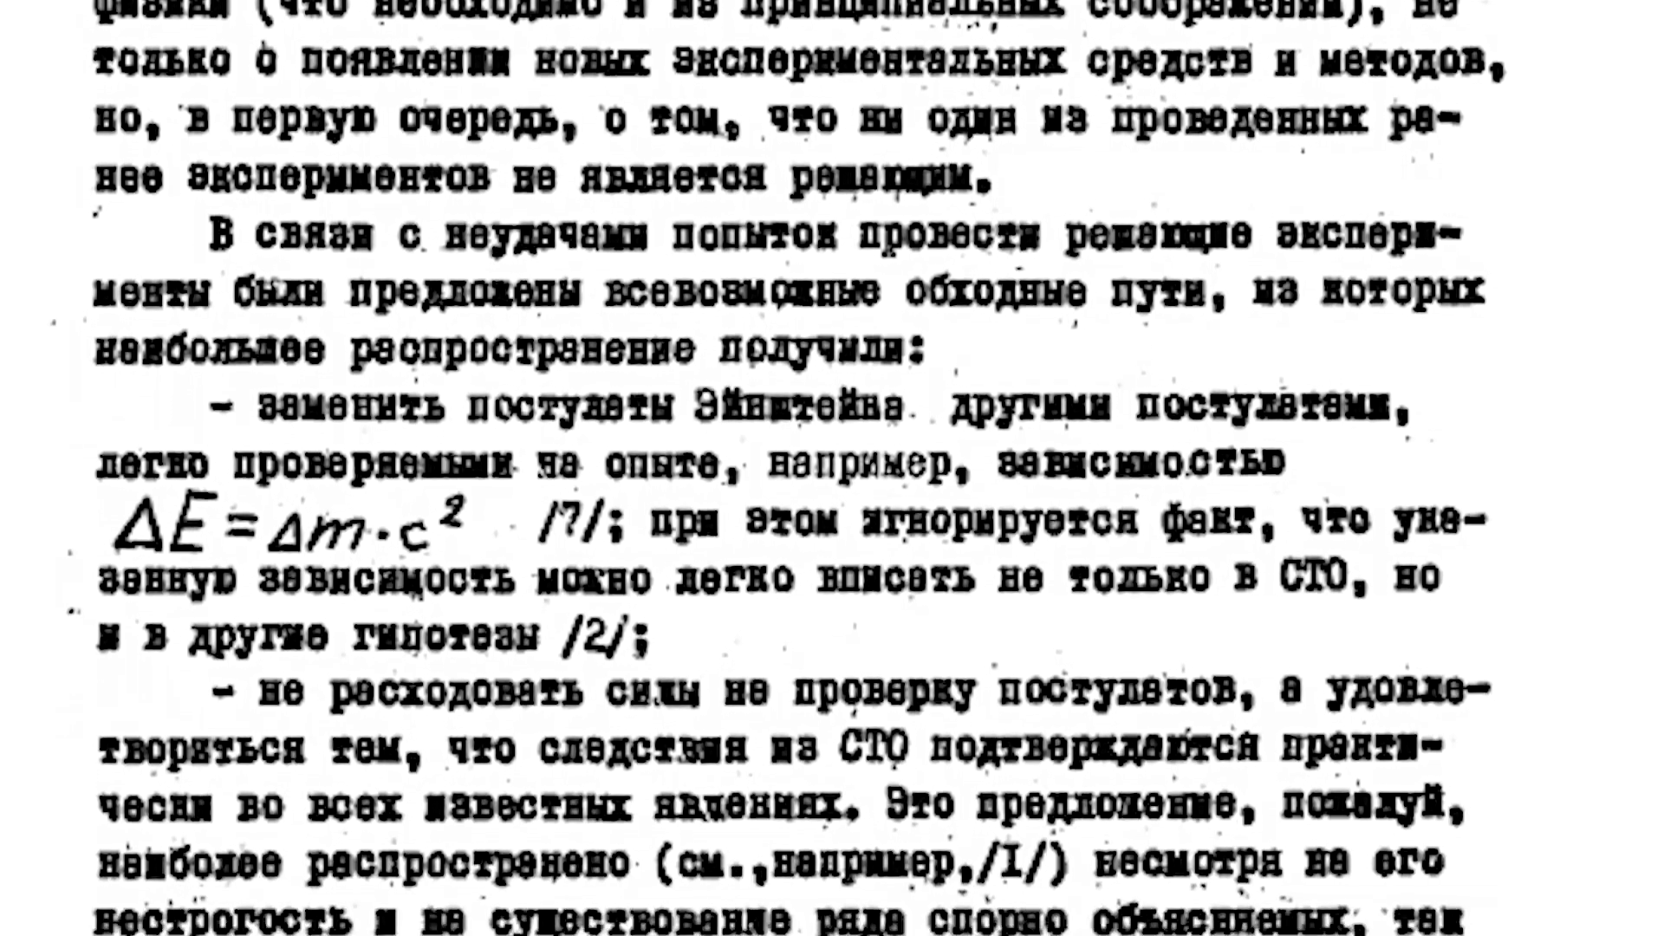
{"action": "scroll", "scroll_direction": "down", "scroll_amount": 3}
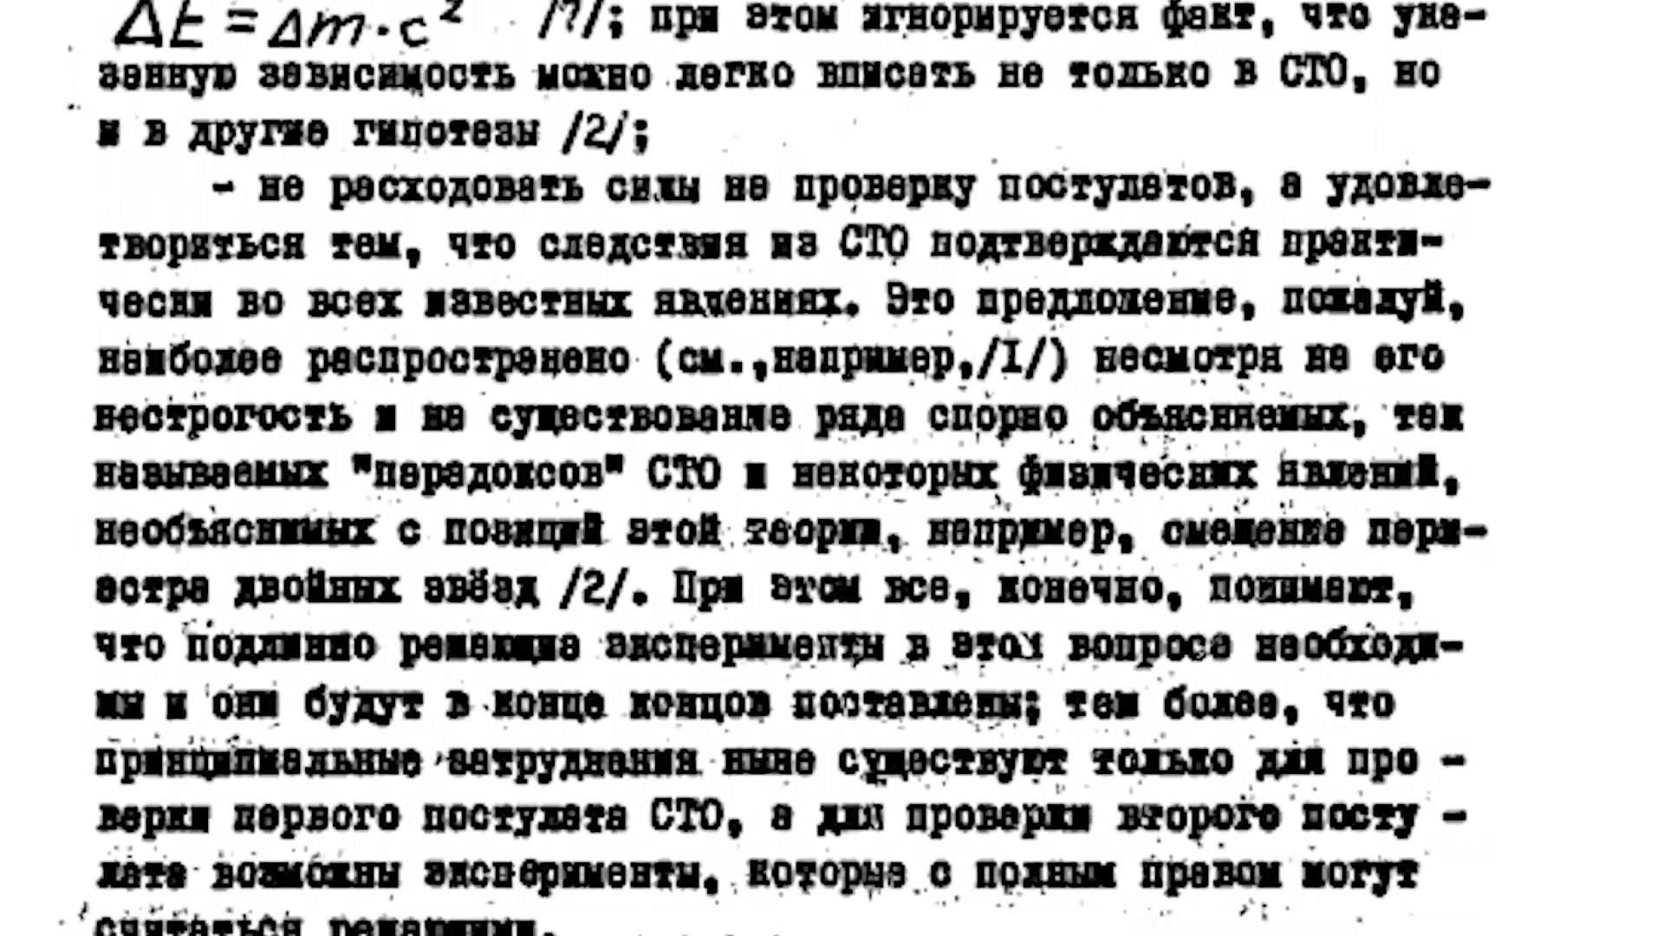
{"action": "scroll", "scroll_direction": "down", "scroll_amount": 3}
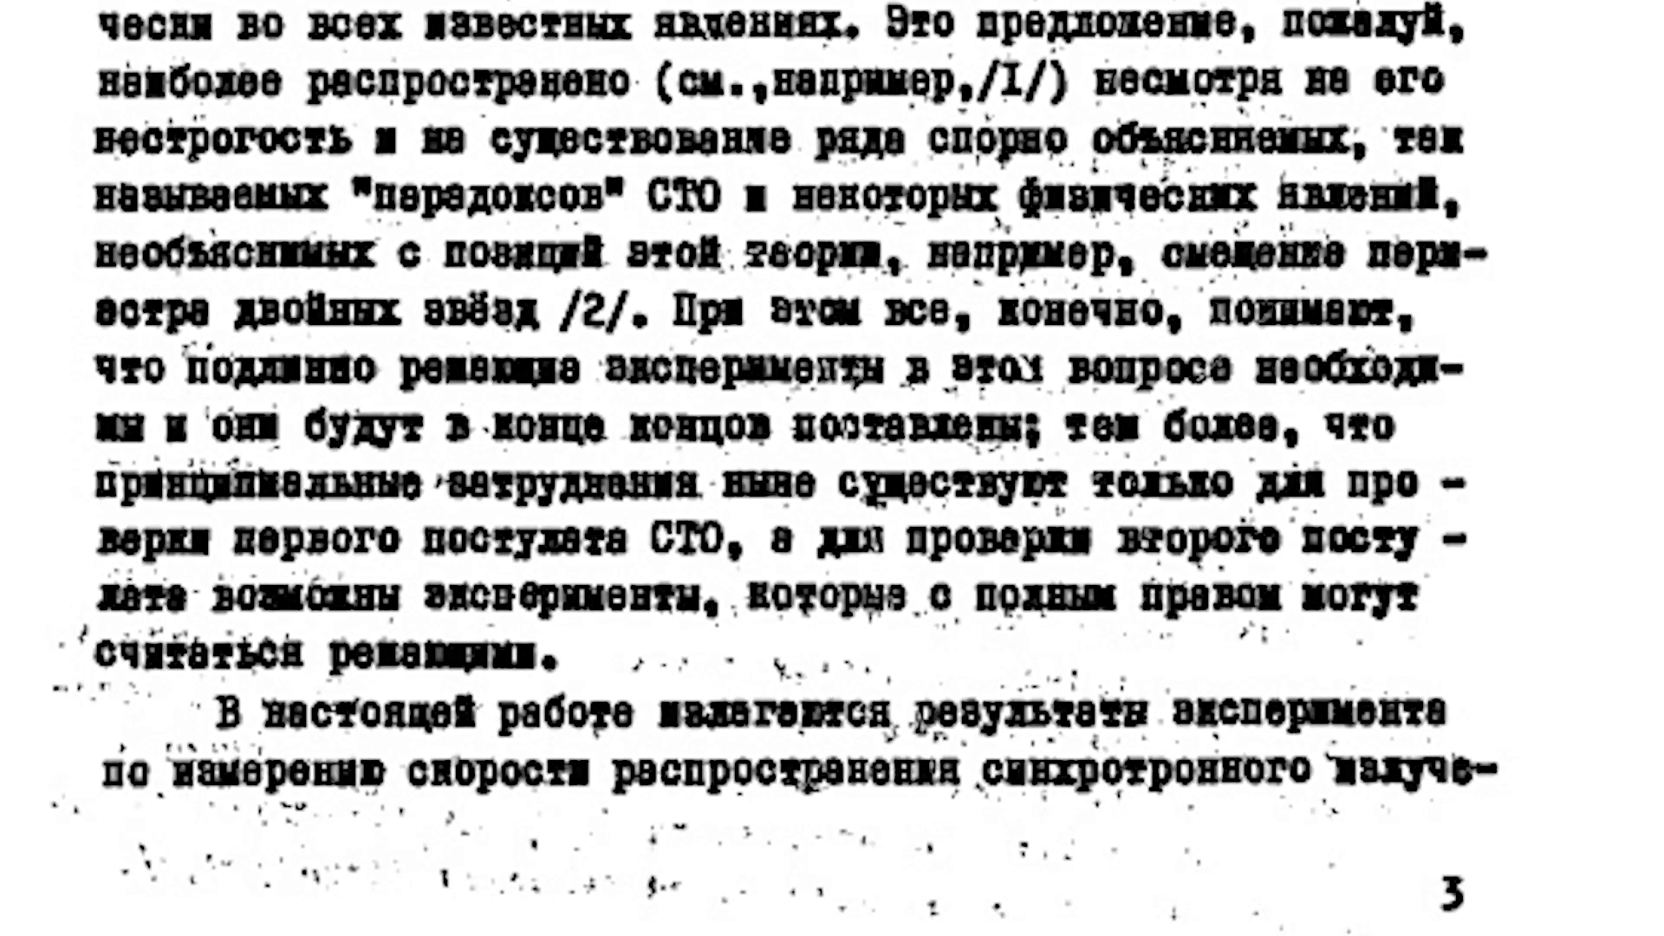